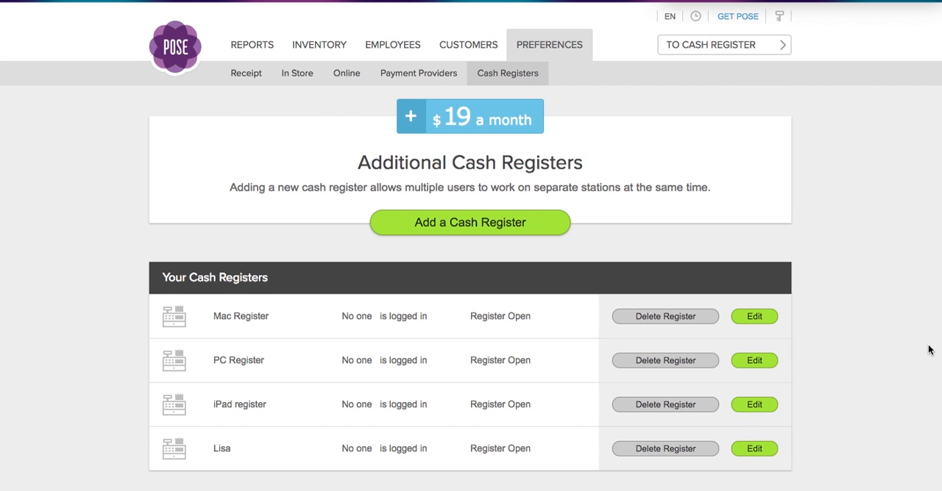
{"action": "mouse_move", "coordinate": [593, 66]}
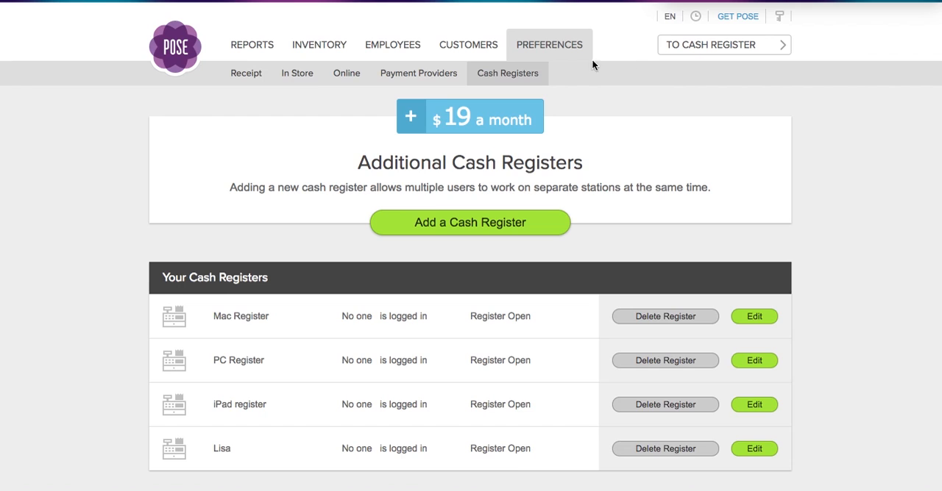
{"action": "mouse_move", "coordinate": [529, 90]}
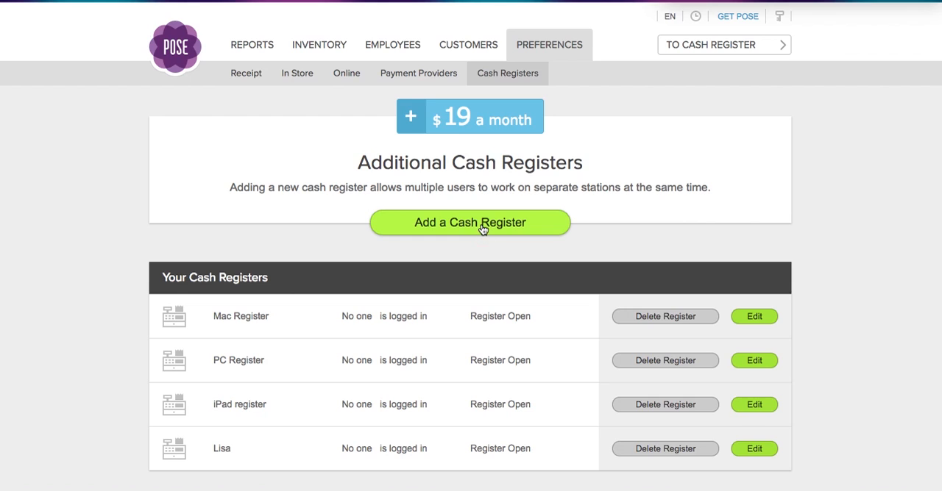
- Start a new cash register named TradeShow, keeping the dynamic IP address
{"action": "left_click", "coordinate": [469, 222]}
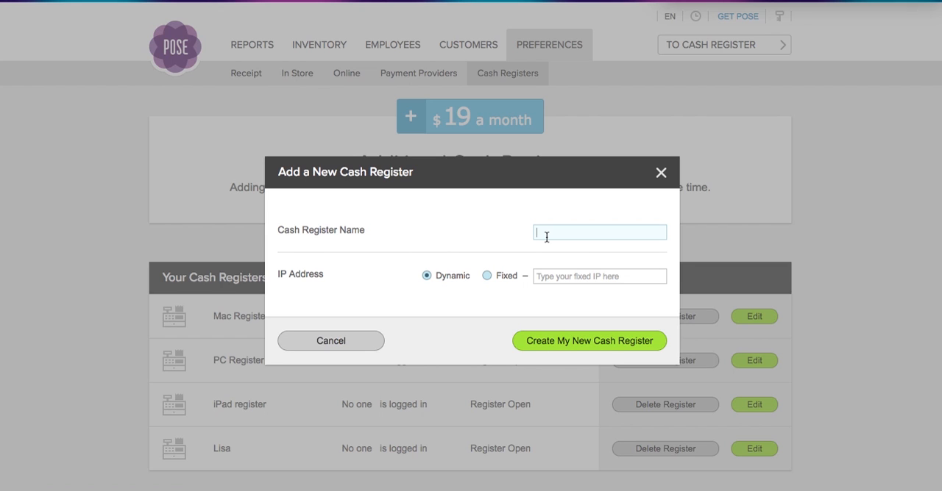
{"action": "type", "text": "TradeS"}
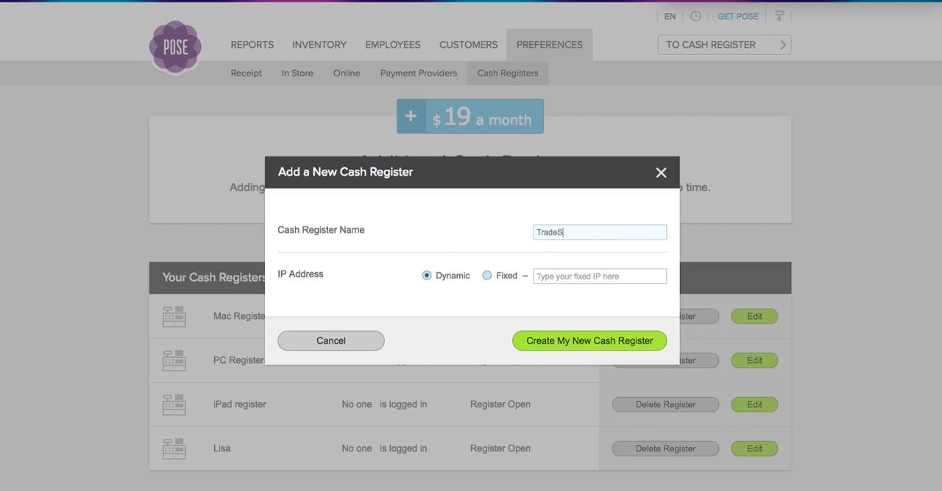
{"action": "type", "text": "how"}
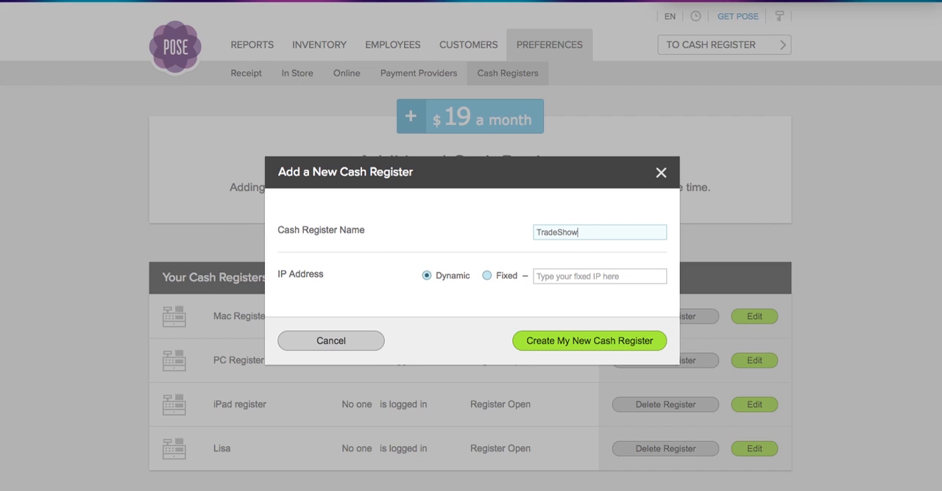
{"action": "mouse_move", "coordinate": [287, 300]}
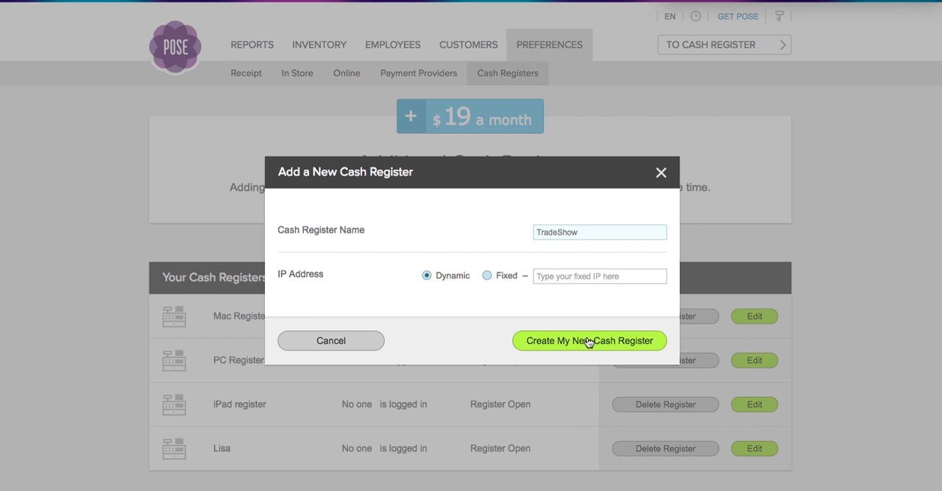
- Submit the TradeShow register, bringing up the $19 additional charge confirmation
{"action": "left_click", "coordinate": [589, 341]}
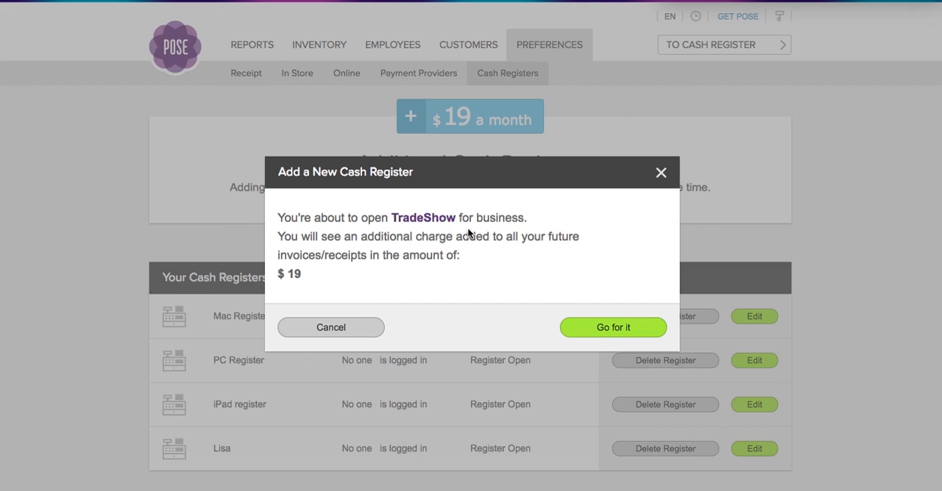
{"action": "mouse_move", "coordinate": [391, 213]}
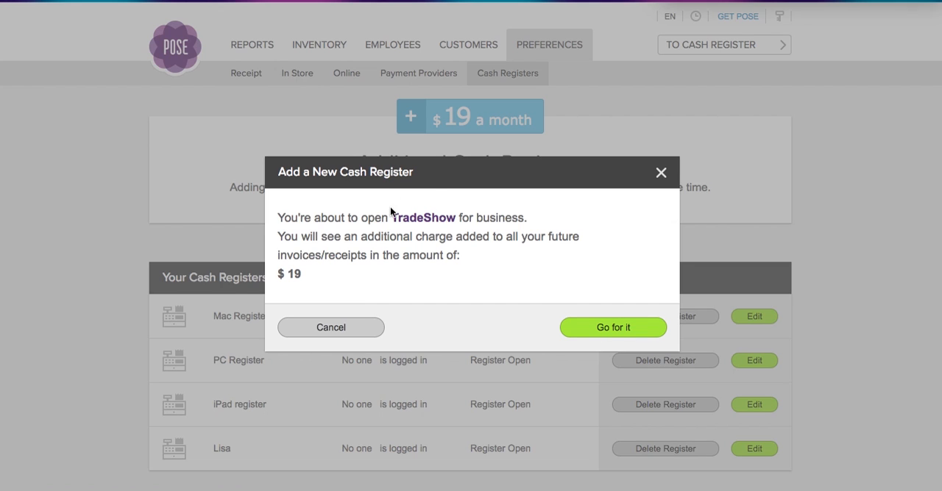
{"action": "mouse_move", "coordinate": [285, 261]}
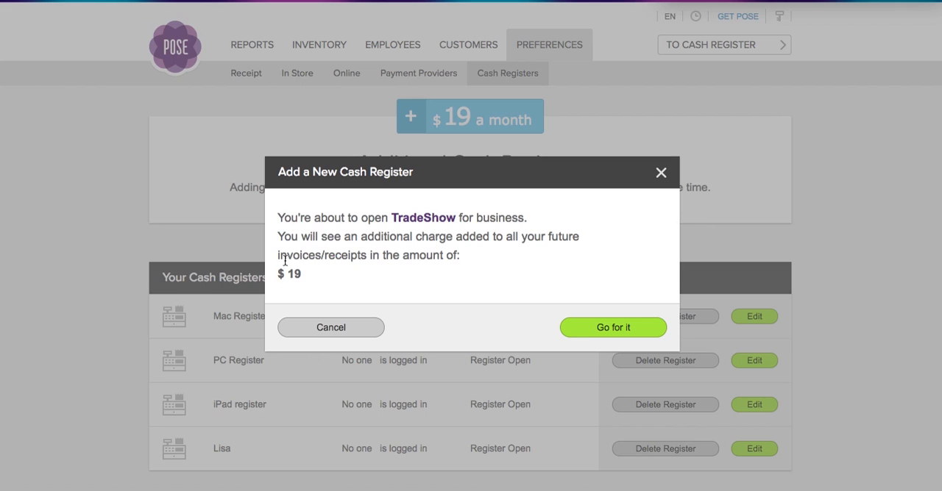
{"action": "mouse_move", "coordinate": [411, 317]}
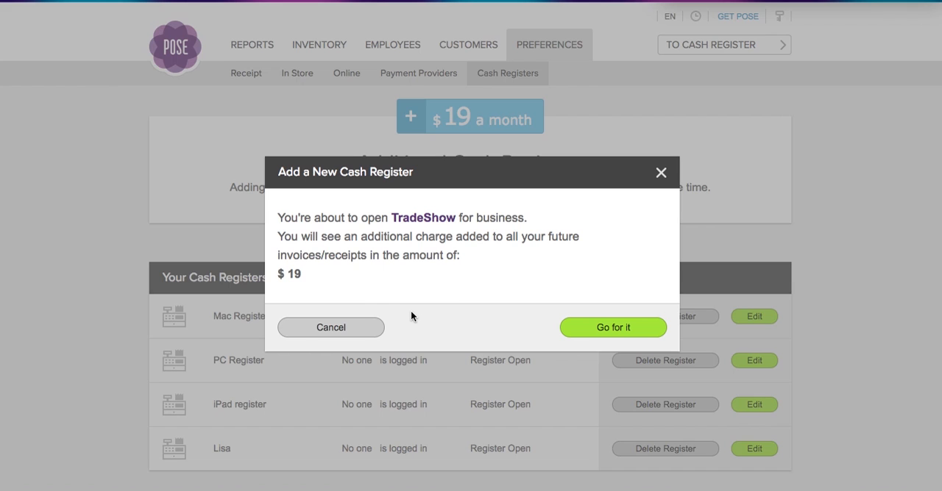
{"action": "mouse_move", "coordinate": [585, 373]}
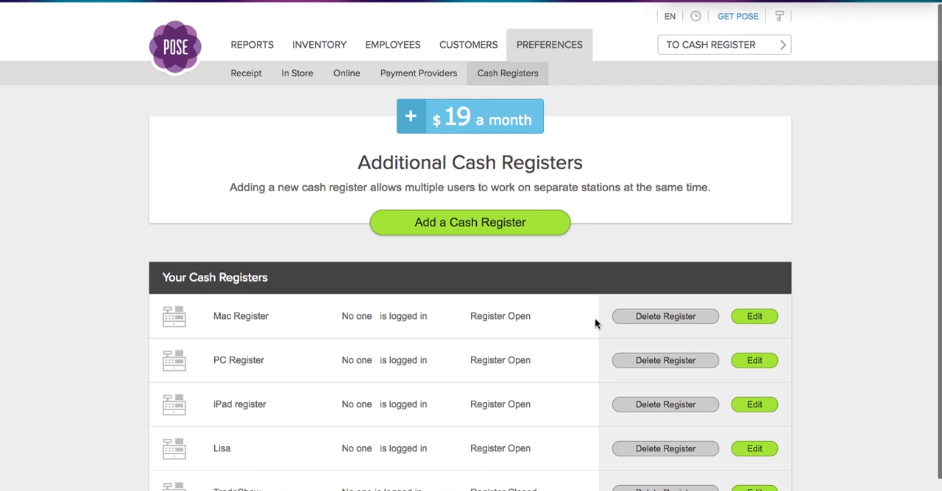
{"action": "scroll", "scroll_direction": "down", "scroll_amount": 3}
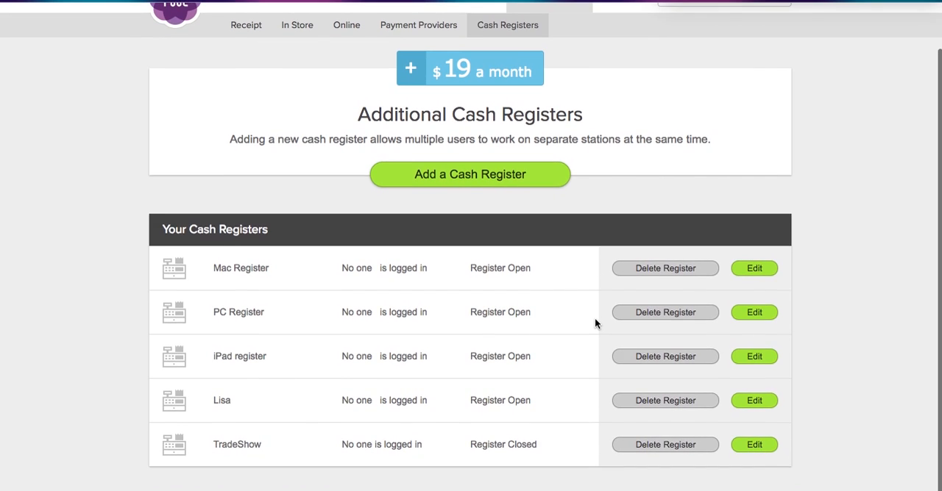
{"action": "scroll", "scroll_direction": "up", "scroll_amount": 3}
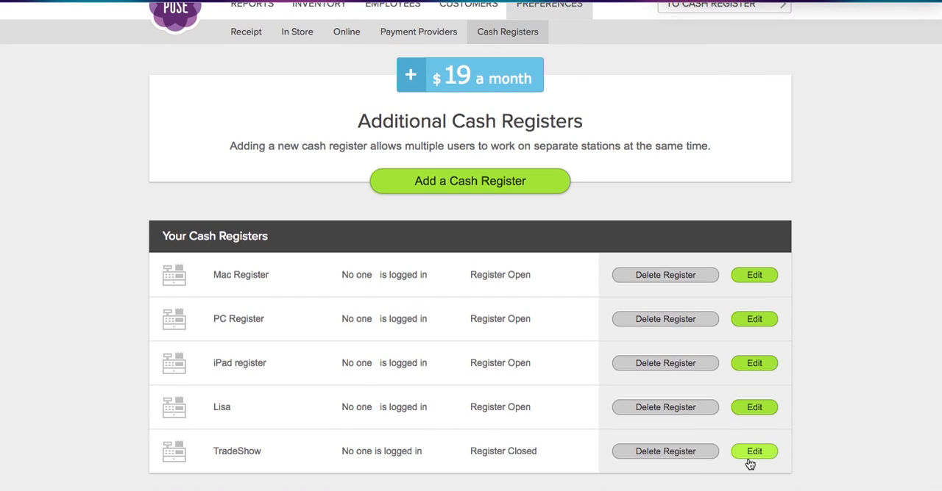
{"action": "mouse_move", "coordinate": [837, 377]}
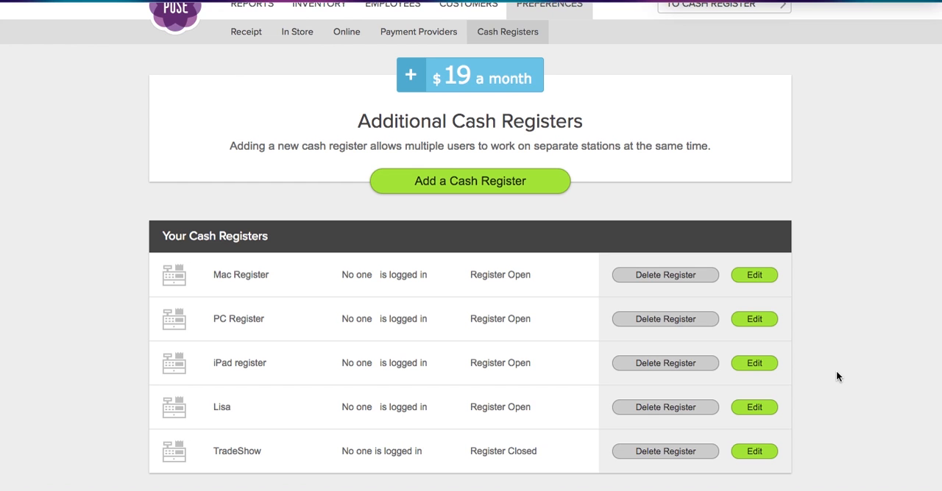
{"action": "scroll", "scroll_direction": "up", "scroll_amount": 3}
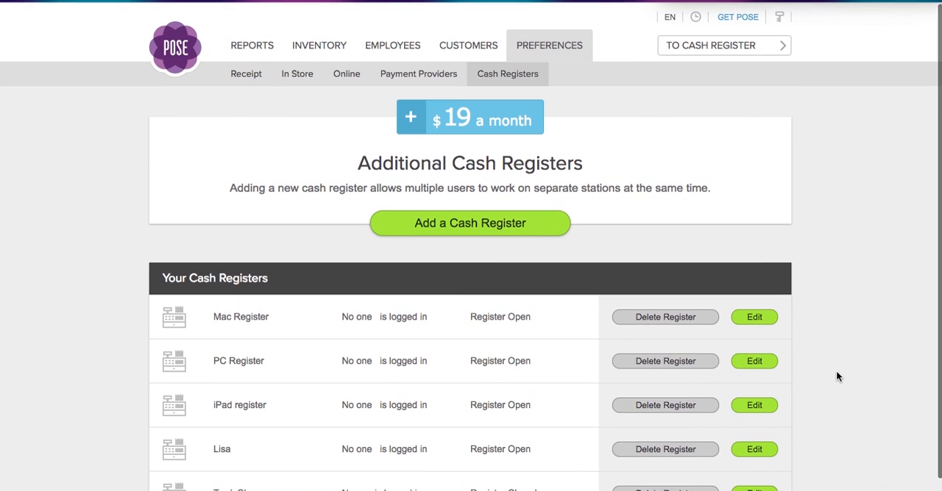
- Switch to the Employees section listing the six current staff
{"action": "left_click", "coordinate": [392, 45]}
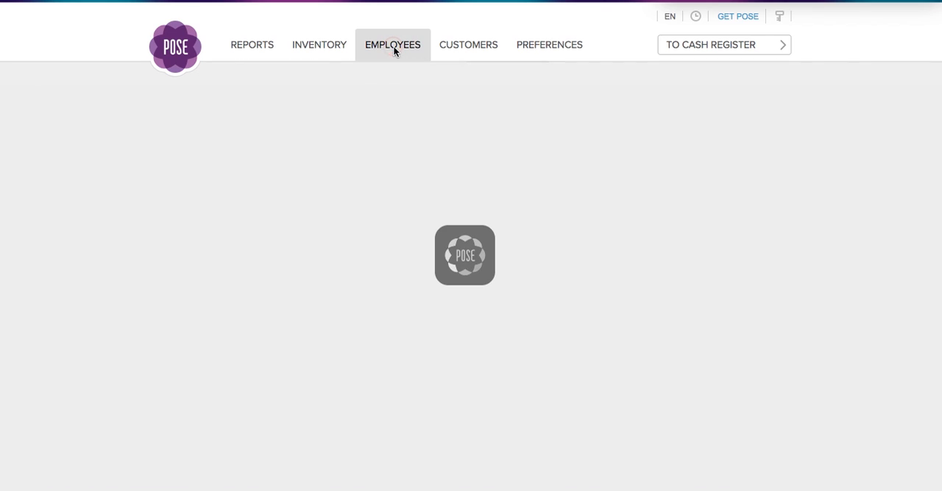
{"action": "left_click", "coordinate": [392, 45]}
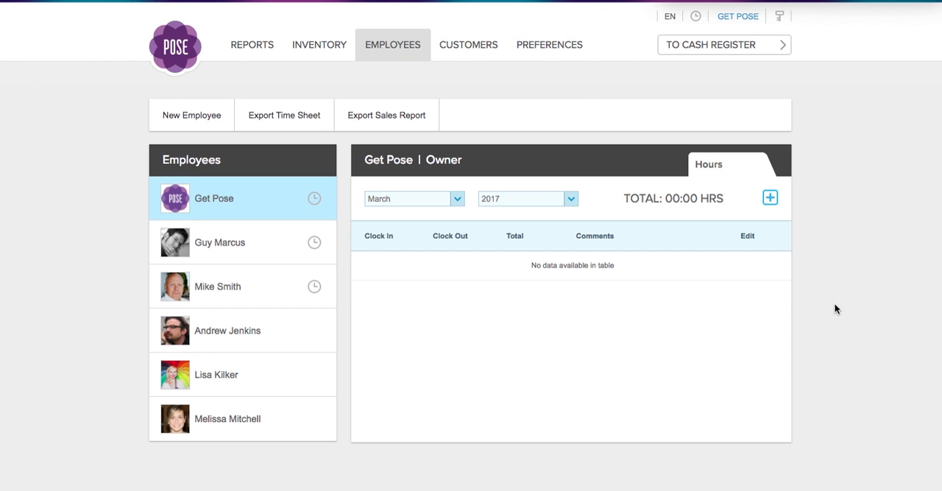
{"action": "mouse_move", "coordinate": [839, 315]}
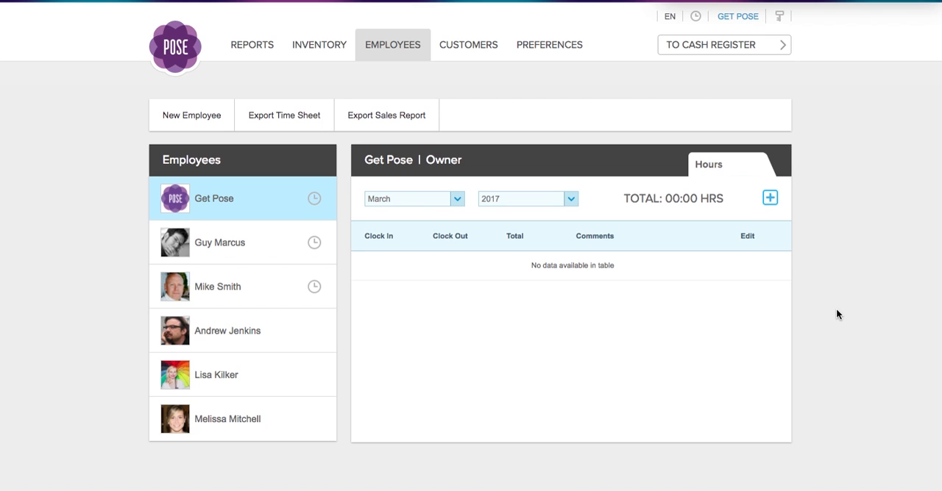
{"action": "mouse_move", "coordinate": [190, 116]}
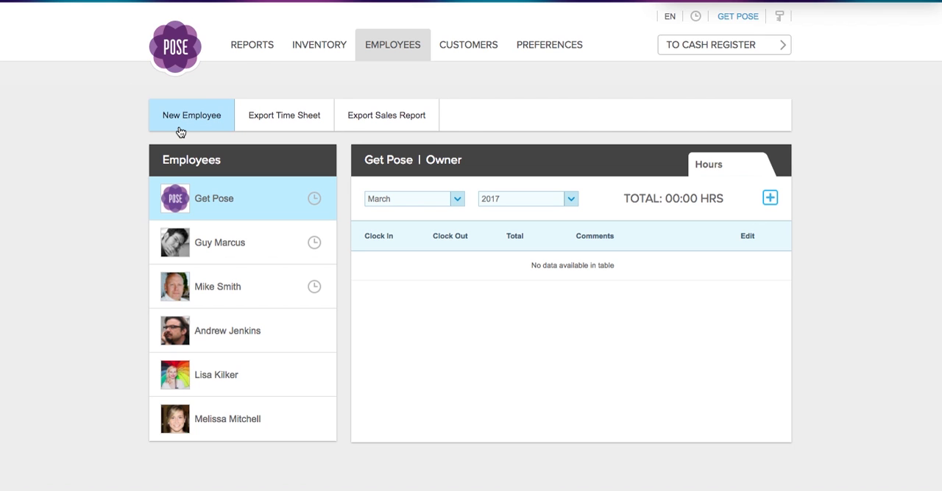
{"action": "left_click", "coordinate": [191, 115]}
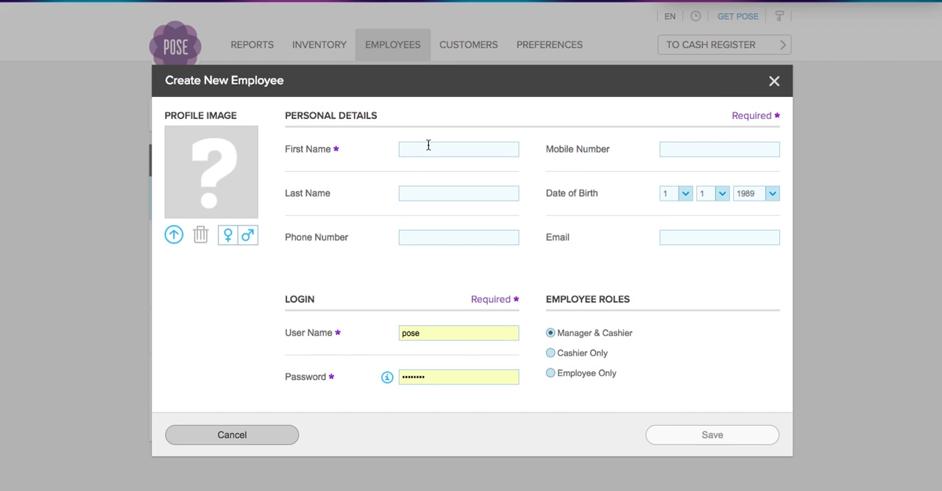
{"action": "type", "text": "Kris"}
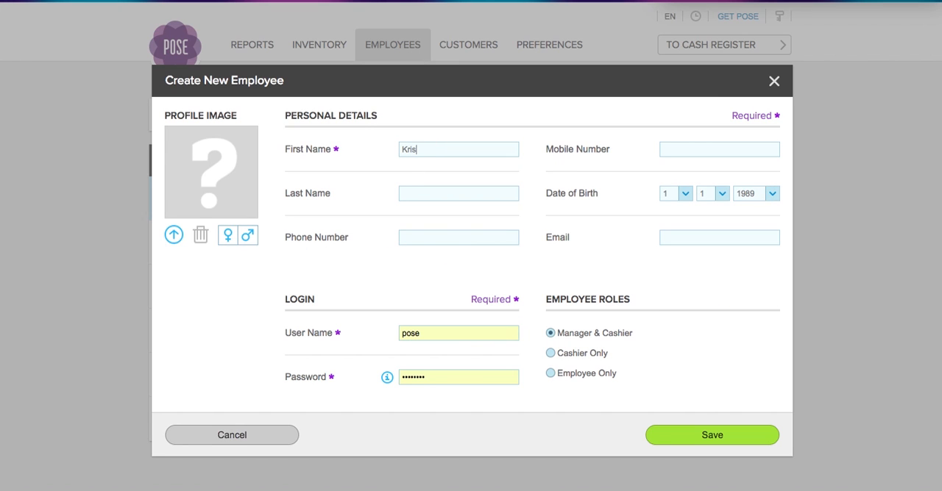
{"action": "type", "text": "Martin"}
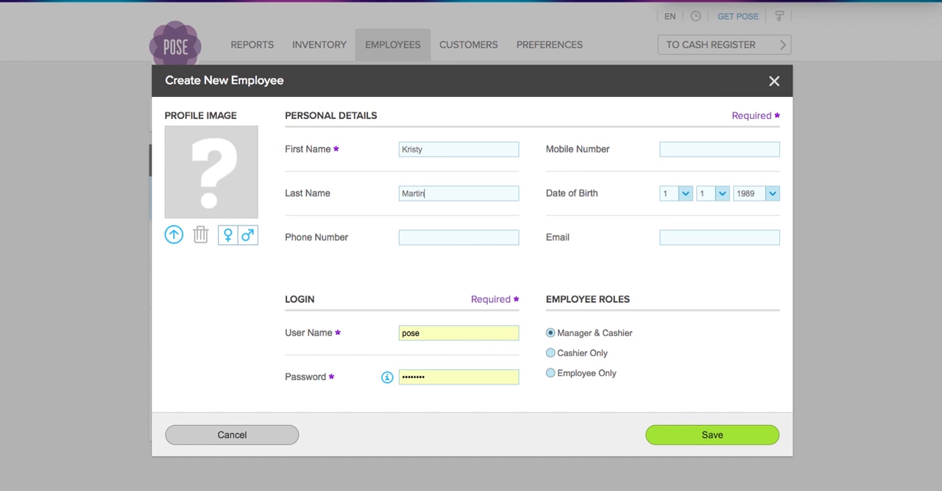
{"action": "left_click", "coordinate": [674, 193]}
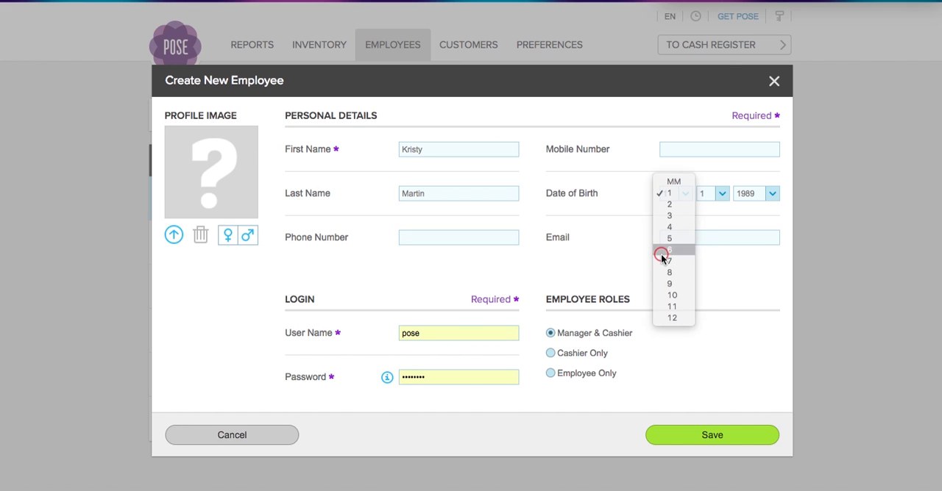
{"action": "left_click", "coordinate": [669, 249]}
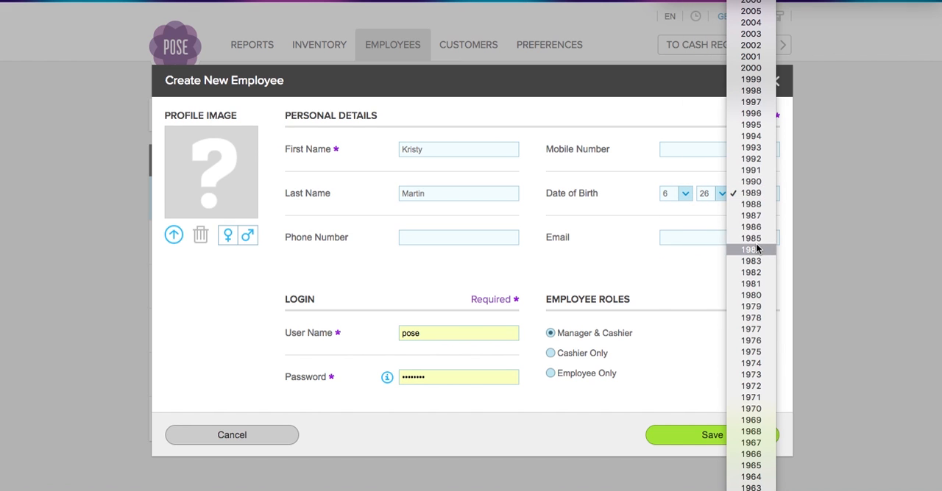
{"action": "left_click", "coordinate": [748, 249]}
{"action": "type", "text": "K"}
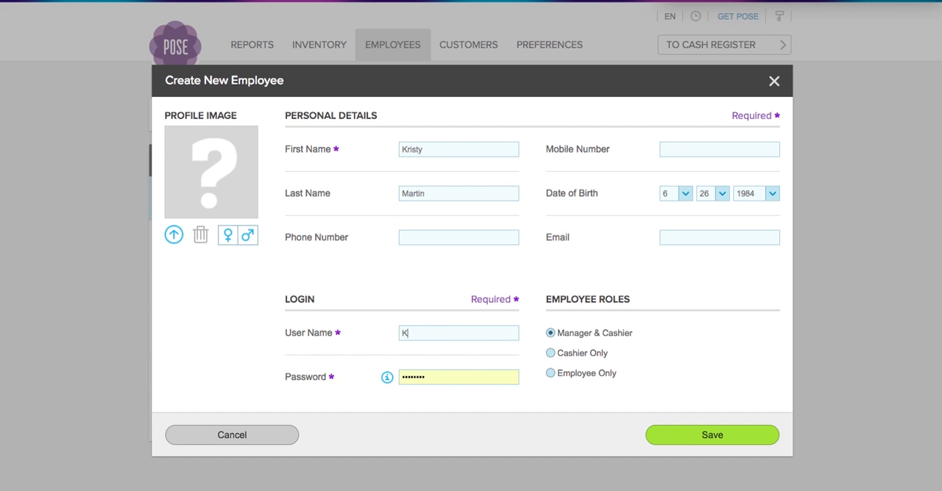
{"action": "type", "text": "risty"}
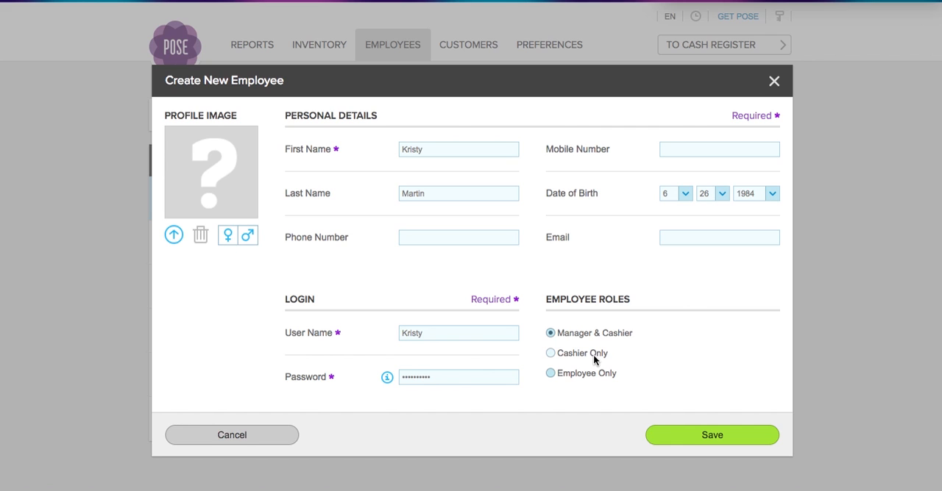
{"action": "left_click", "coordinate": [550, 353]}
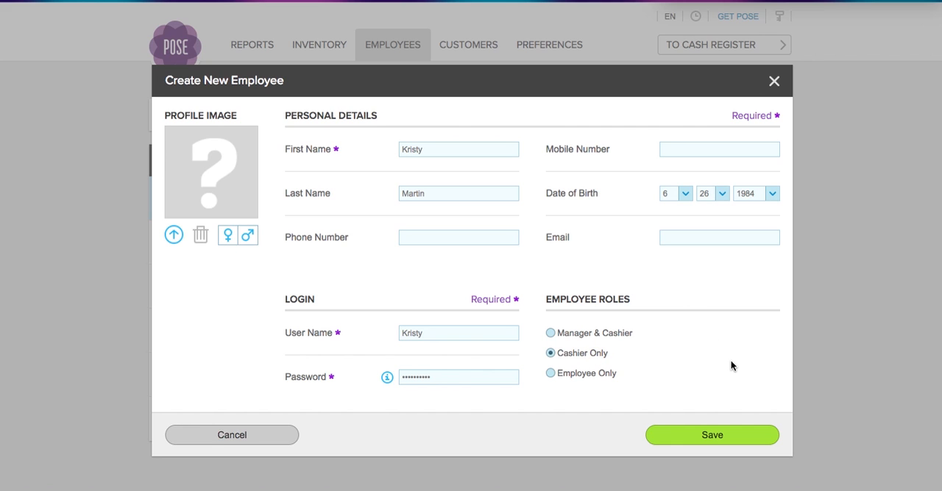
{"action": "mouse_move", "coordinate": [657, 347]}
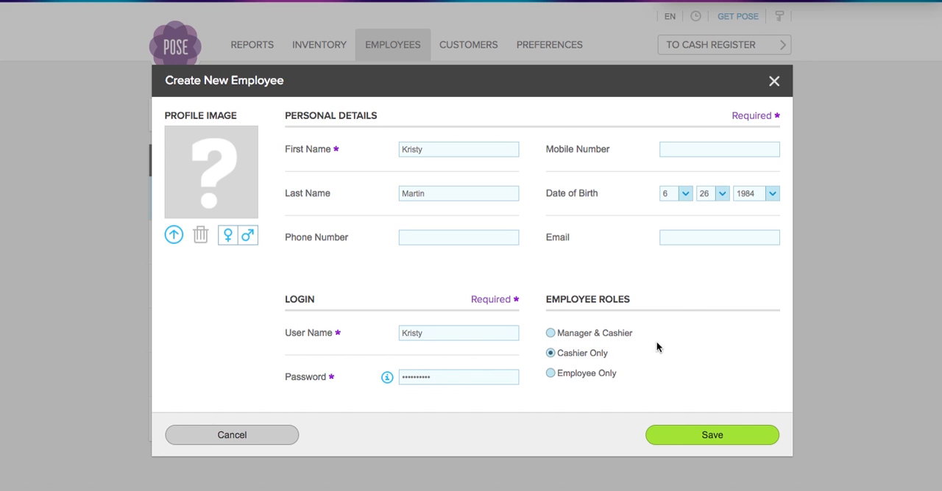
{"action": "mouse_move", "coordinate": [560, 346]}
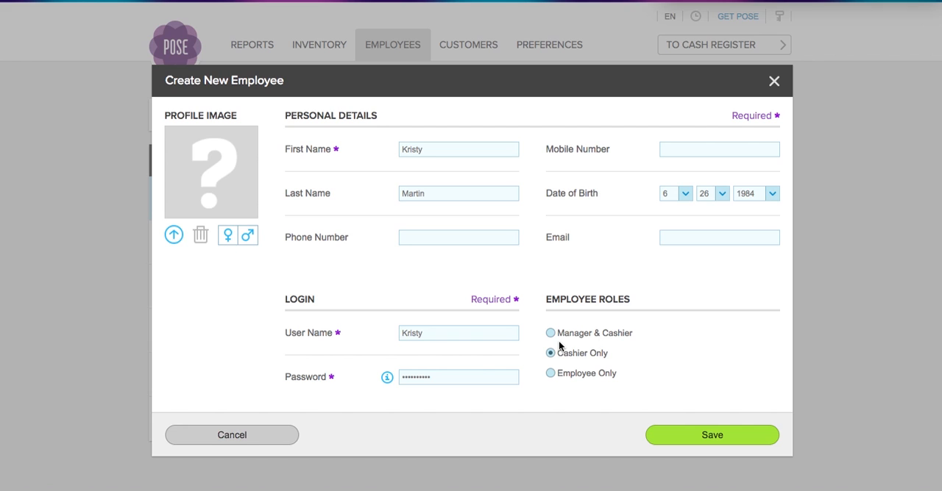
{"action": "mouse_move", "coordinate": [605, 345]}
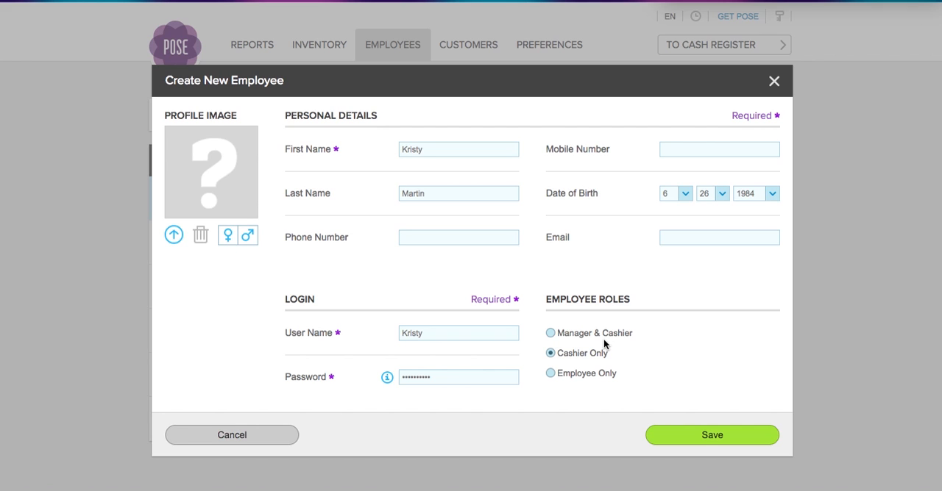
{"action": "mouse_move", "coordinate": [585, 370]}
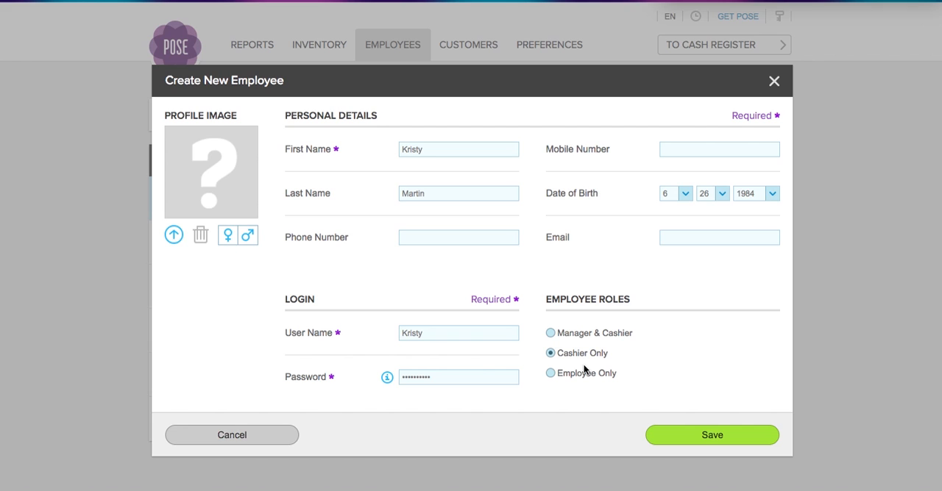
{"action": "mouse_move", "coordinate": [585, 392]}
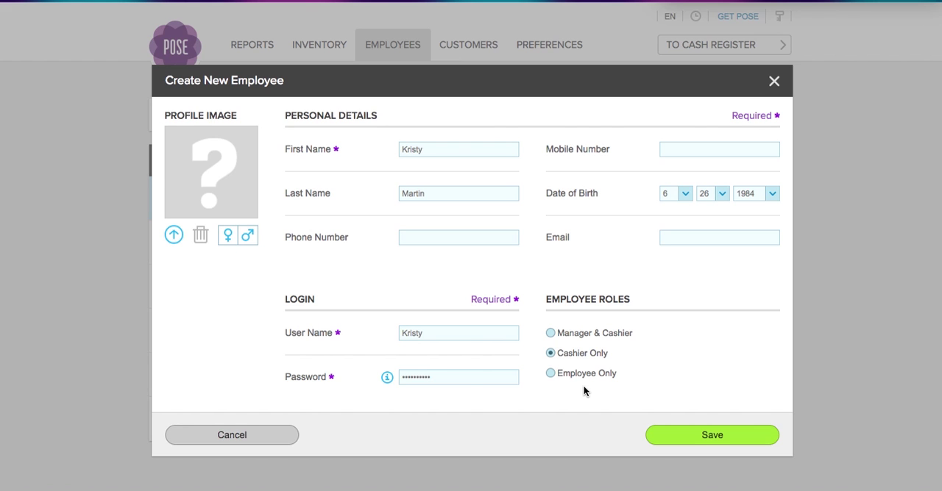
{"action": "left_click", "coordinate": [711, 435]}
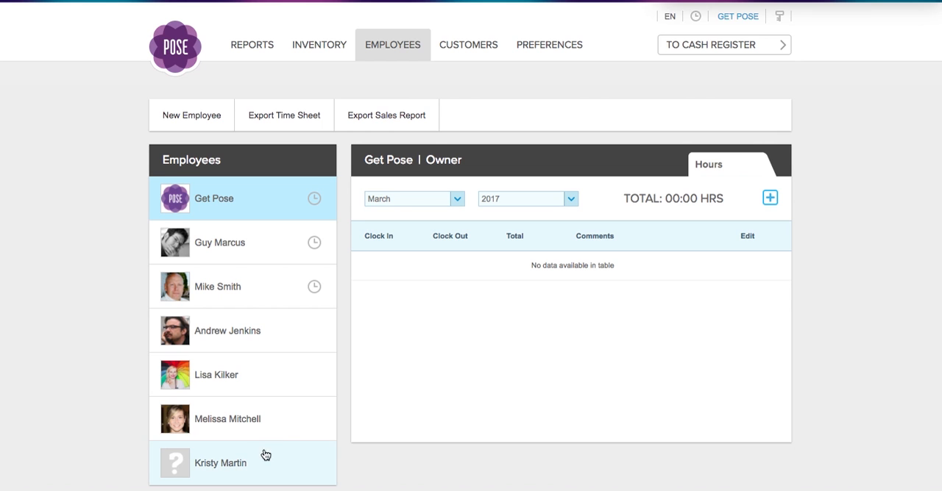
{"action": "left_click", "coordinate": [221, 462]}
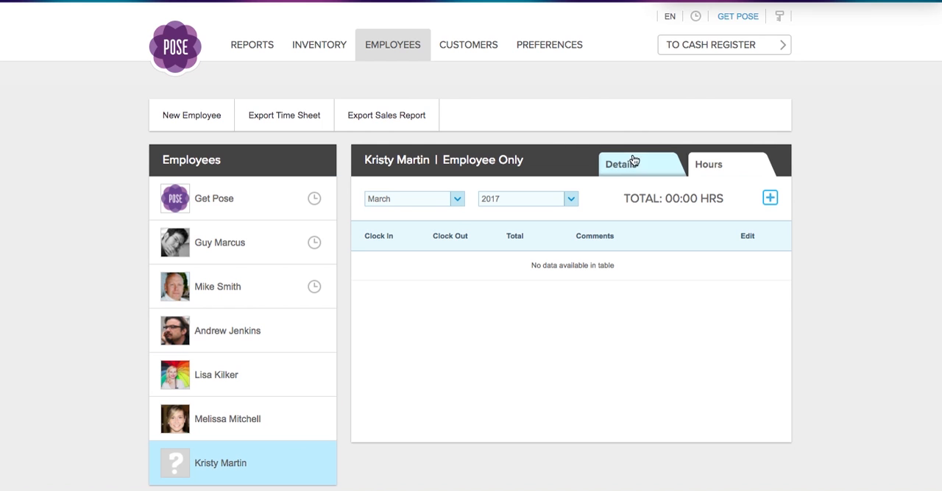
{"action": "left_click", "coordinate": [620, 164]}
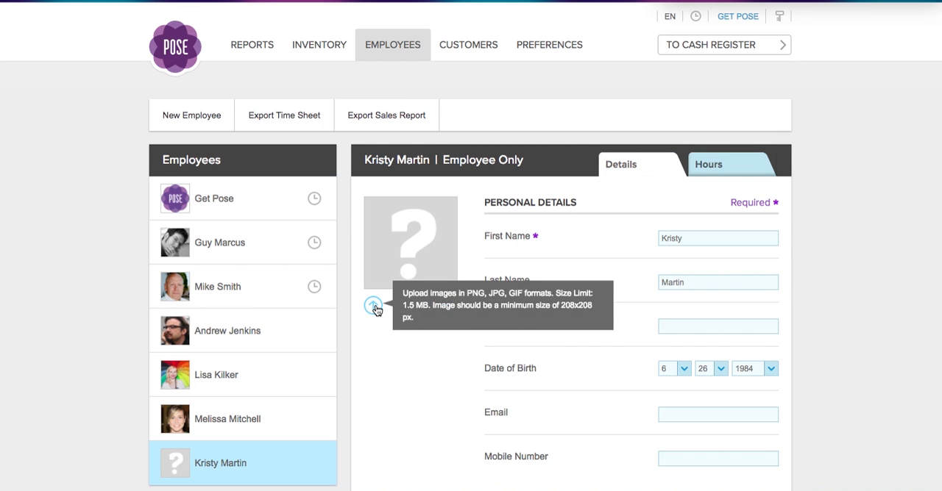
{"action": "left_click", "coordinate": [374, 305]}
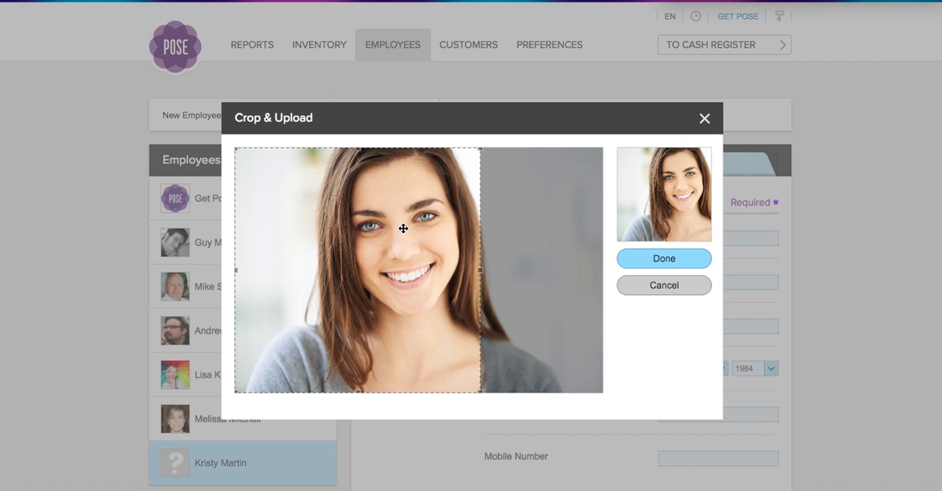
{"action": "left_click_drag", "start_coordinate": [402, 228], "coordinate": [434, 265]}
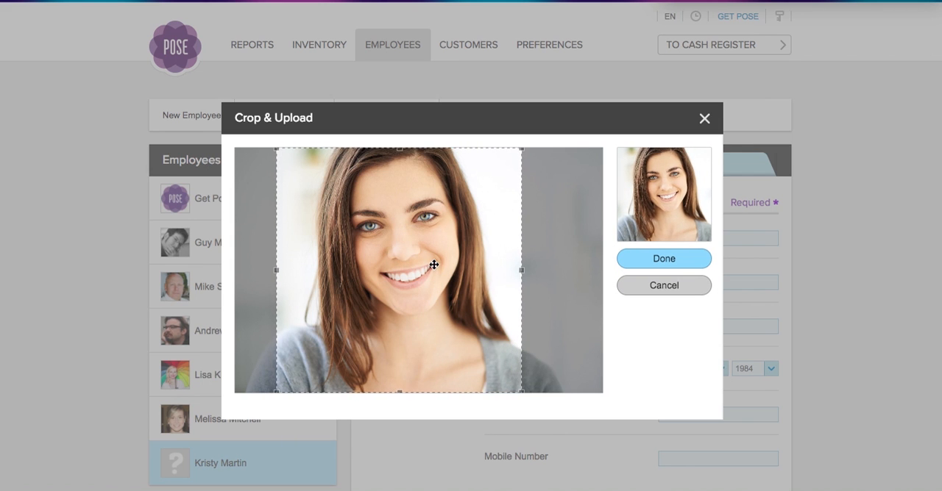
{"action": "left_click", "coordinate": [662, 258]}
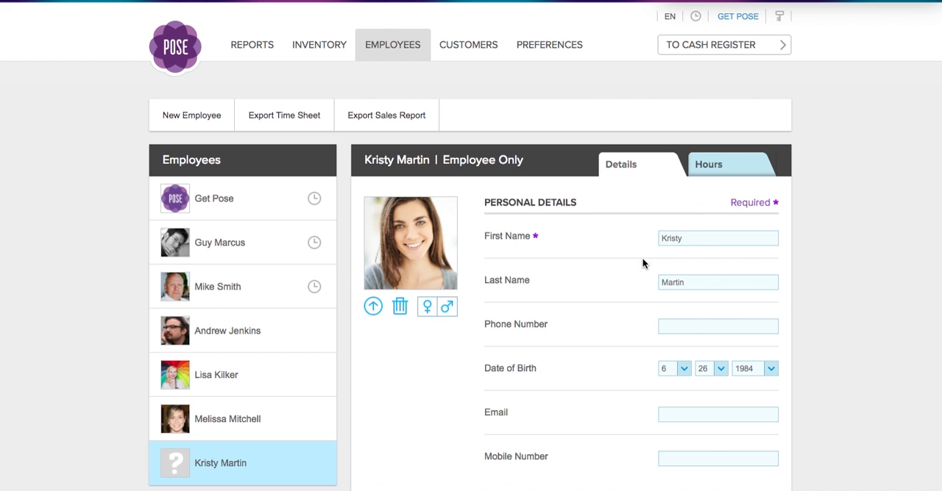
{"action": "scroll", "scroll_direction": "down", "scroll_amount": 3}
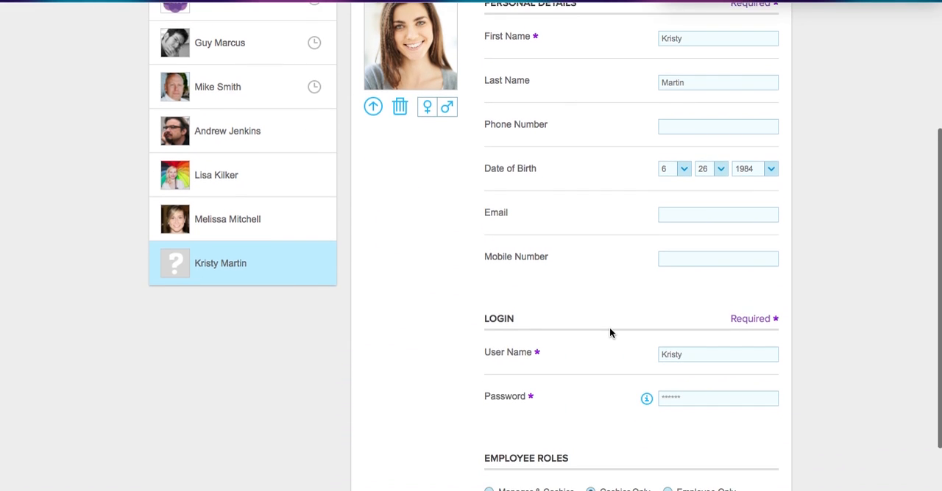
{"action": "left_click", "coordinate": [717, 449]}
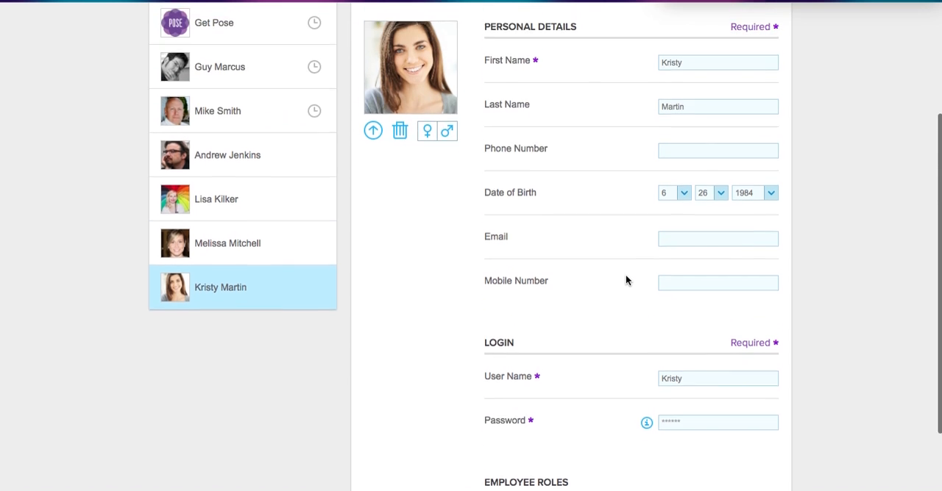
{"action": "scroll", "scroll_direction": "up", "scroll_amount": 3}
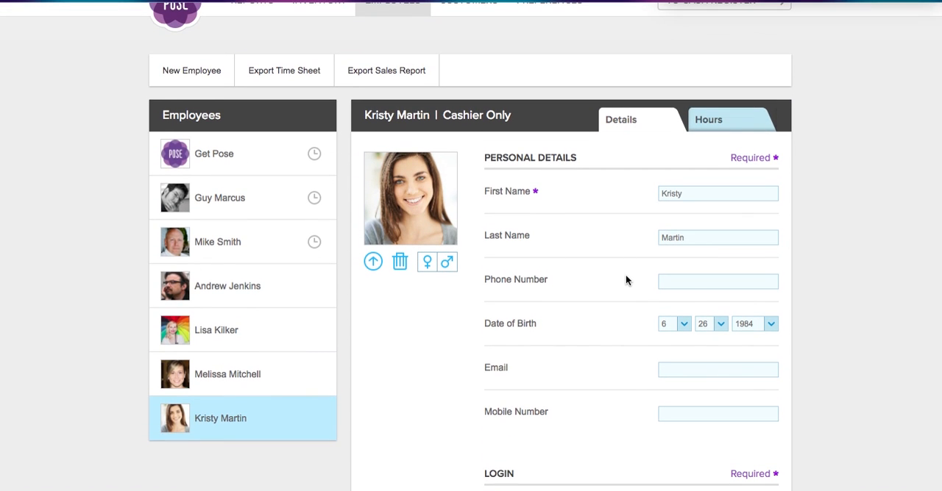
{"action": "scroll", "scroll_direction": "up", "scroll_amount": 3}
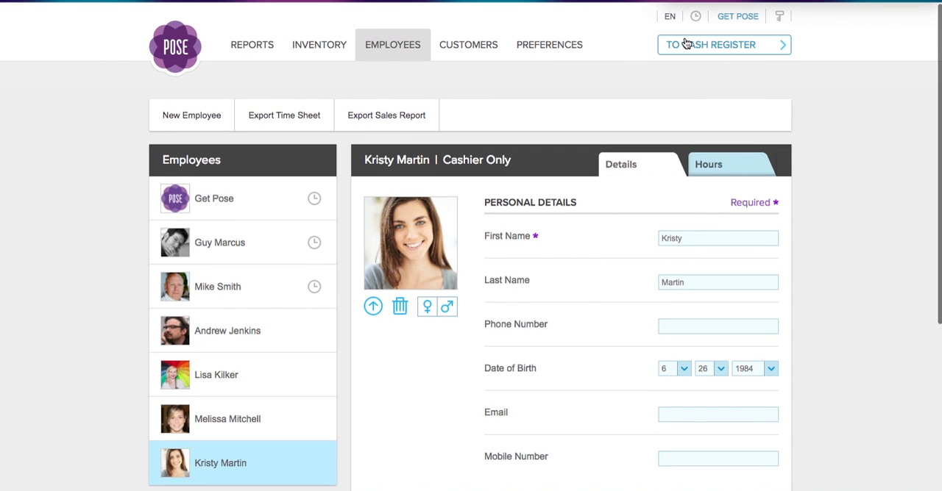
{"action": "mouse_move", "coordinate": [677, 87]}
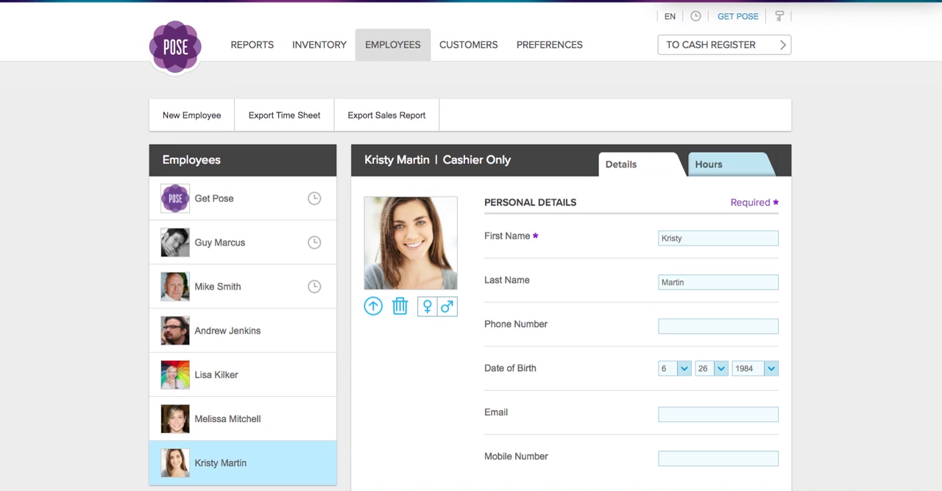
{"action": "mouse_move", "coordinate": [696, 20]}
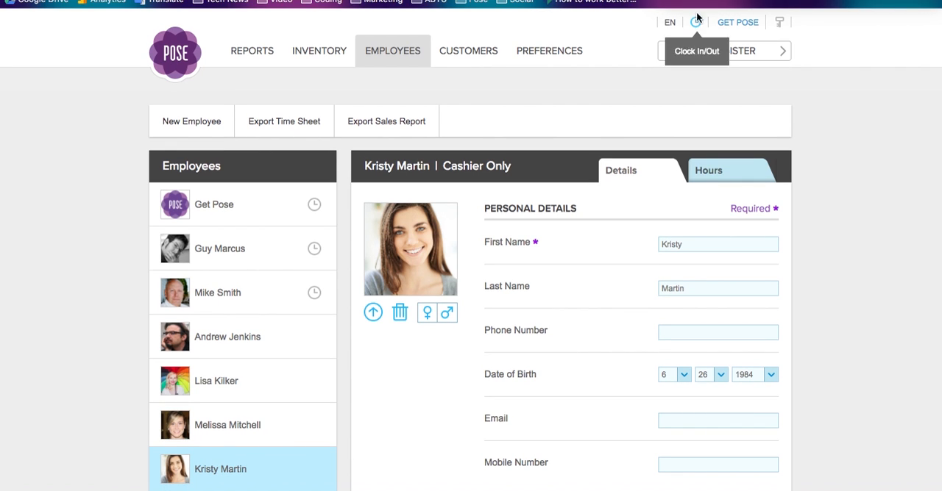
{"action": "mouse_move", "coordinate": [697, 28]}
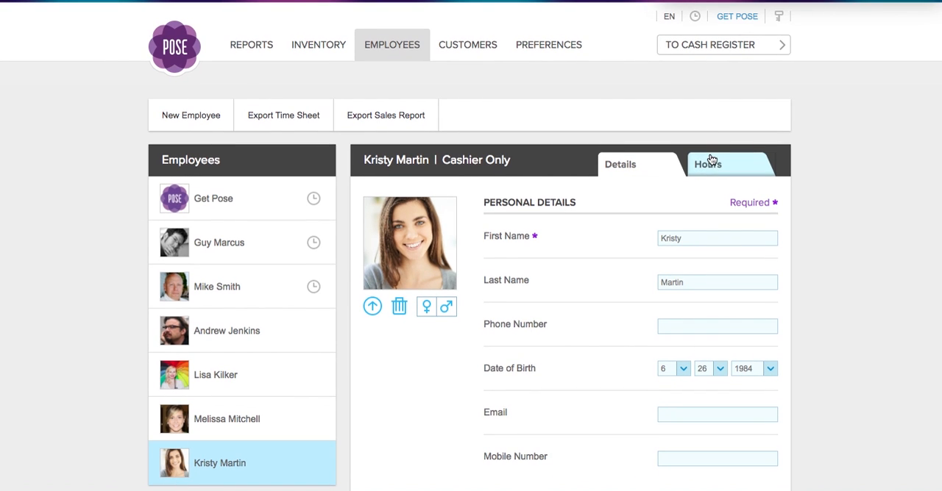
{"action": "left_click", "coordinate": [707, 163]}
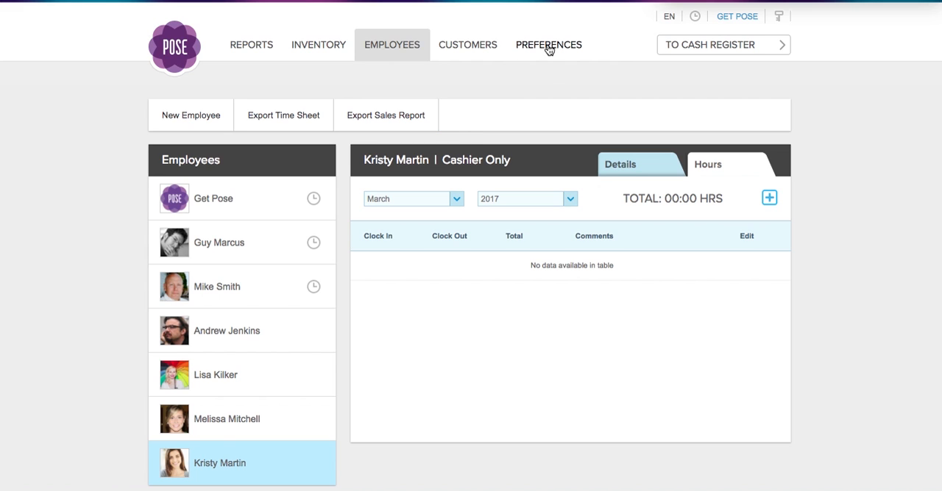
{"action": "mouse_move", "coordinate": [548, 78]}
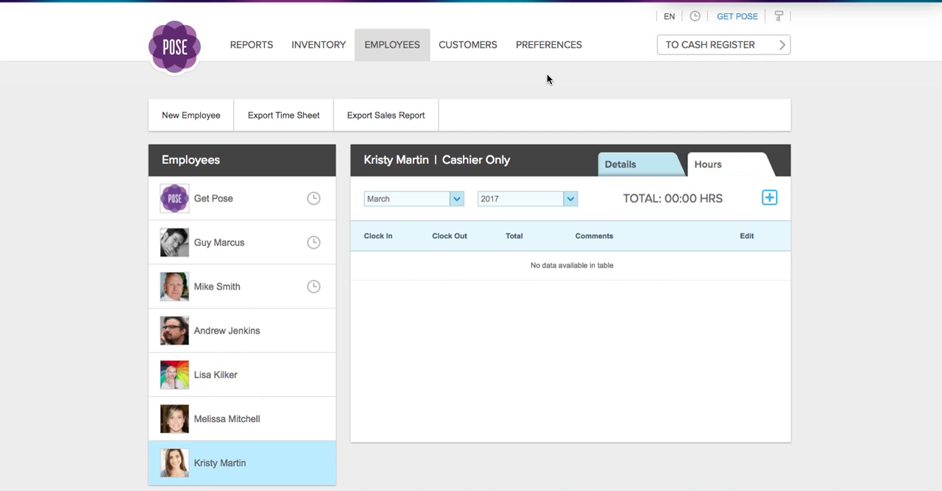